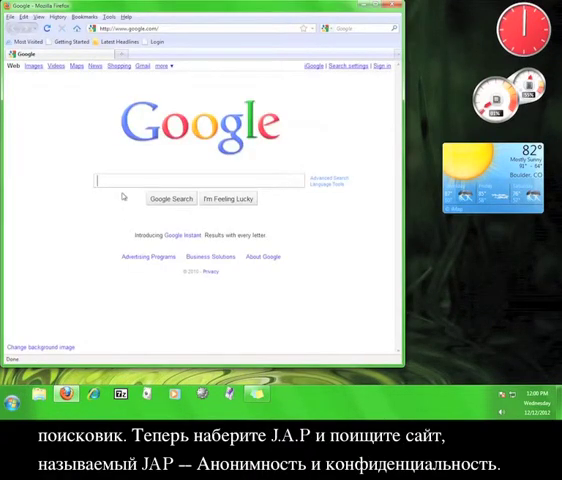
- Search Google for 'jap' and reach the JAP Anonymity & Privacy download page
{"action": "type", "text": "jap"}
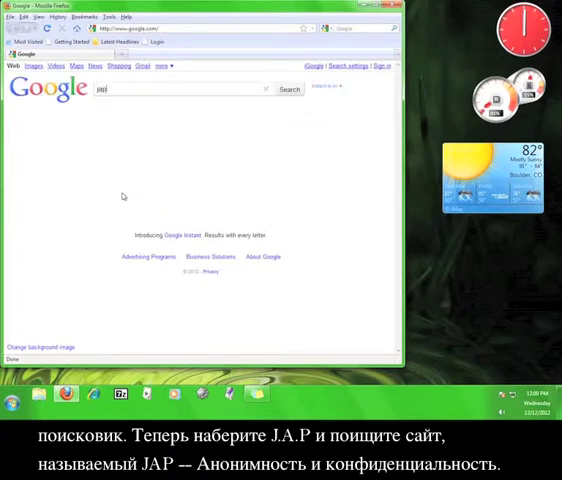
{"action": "left_click", "coordinate": [290, 89]}
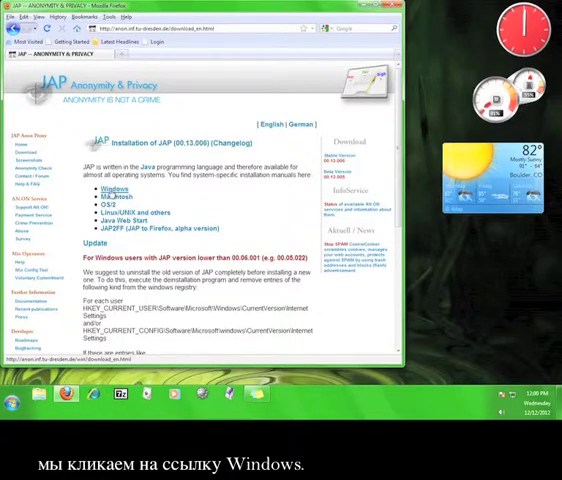
- Save japsetup.exe from the Windows instructions and close Firefox
{"action": "left_click", "coordinate": [118, 191]}
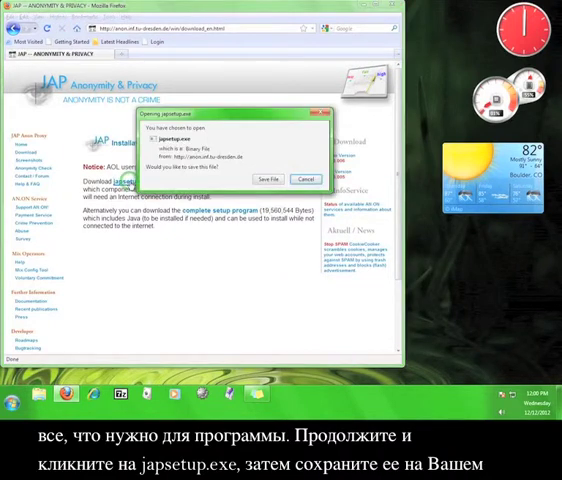
{"action": "left_click", "coordinate": [265, 179]}
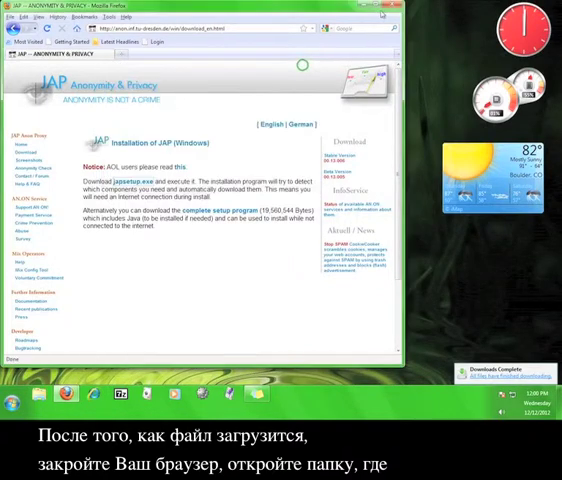
{"action": "left_click", "coordinate": [379, 16]}
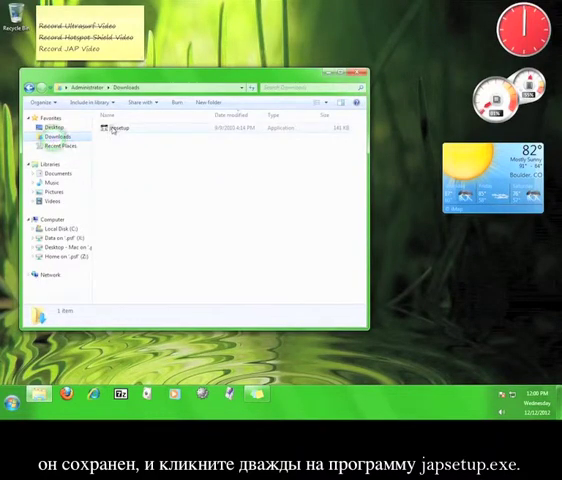
- Run japsetup, install JAP with default folders, and close the finished wizard
{"action": "double_click", "coordinate": [118, 128]}
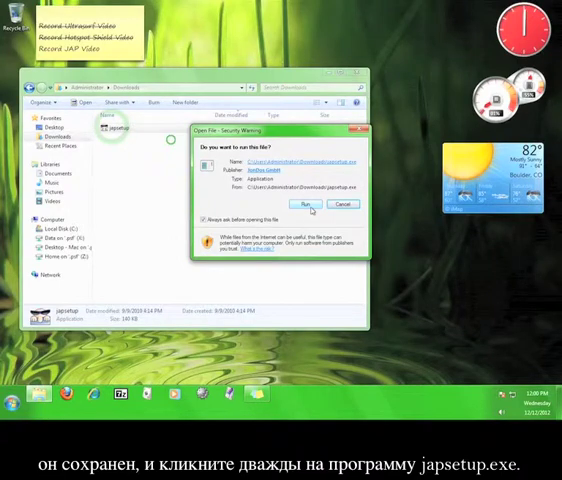
{"action": "left_click", "coordinate": [314, 204]}
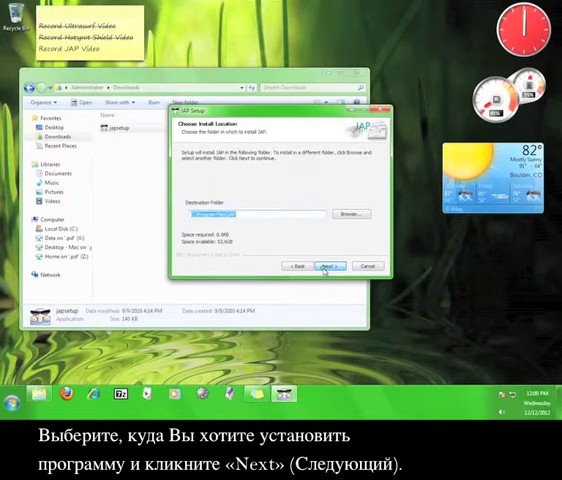
{"action": "left_click", "coordinate": [323, 267]}
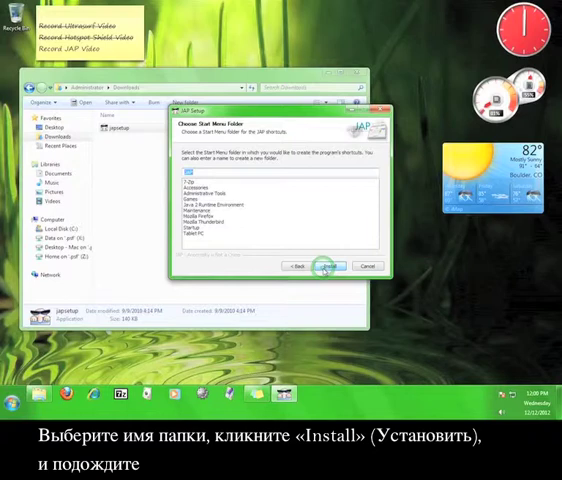
{"action": "left_click", "coordinate": [329, 266]}
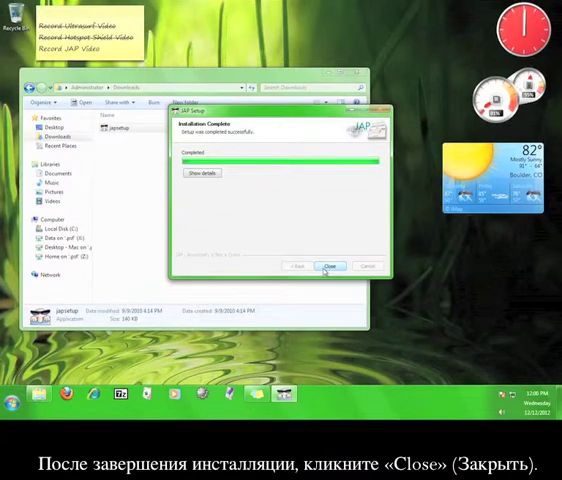
{"action": "left_click", "coordinate": [334, 266]}
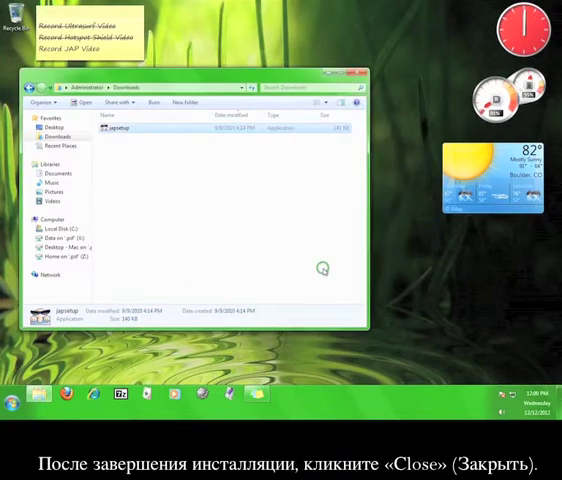
- Launch JAP/JonDo and continue its installation assistant in Simplified view
{"action": "left_click", "coordinate": [13, 391]}
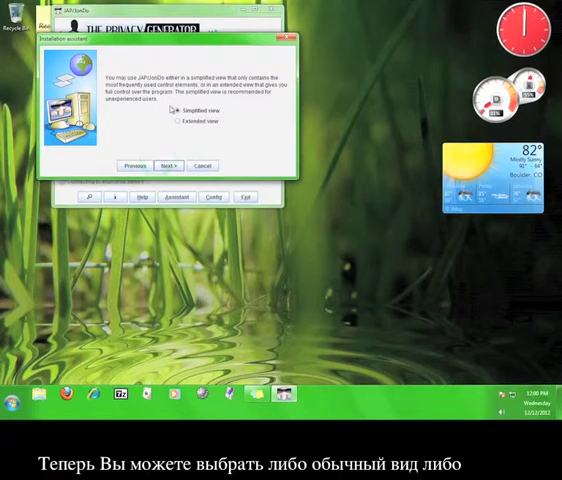
{"action": "left_click", "coordinate": [183, 109]}
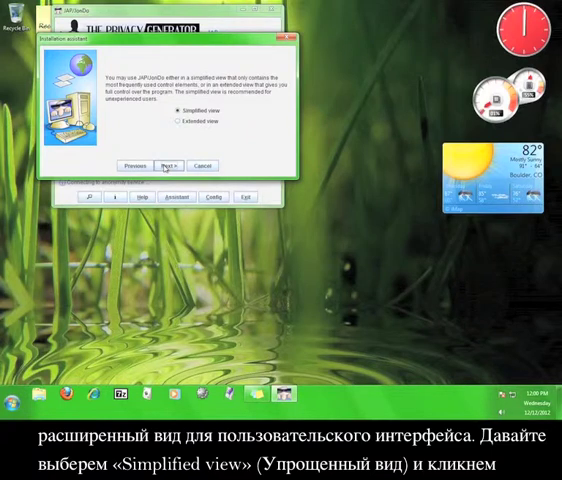
{"action": "left_click", "coordinate": [164, 165]}
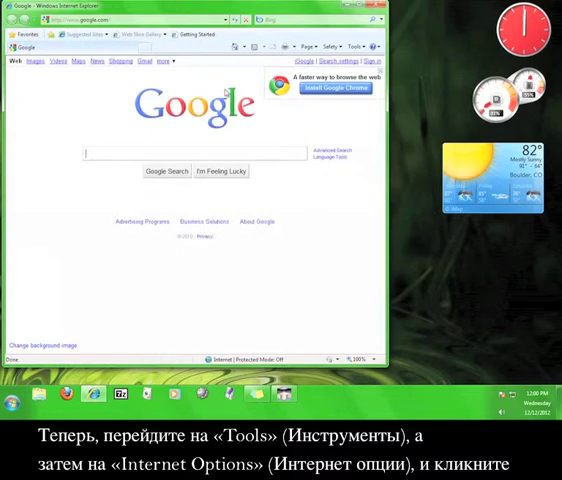
- Enable Internet Explorer's LAN proxy server at localhost, port 4001, and save
{"action": "left_click", "coordinate": [351, 46]}
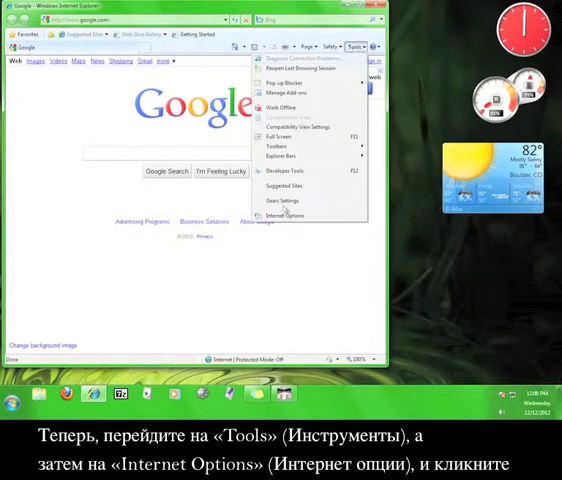
{"action": "left_click", "coordinate": [290, 215]}
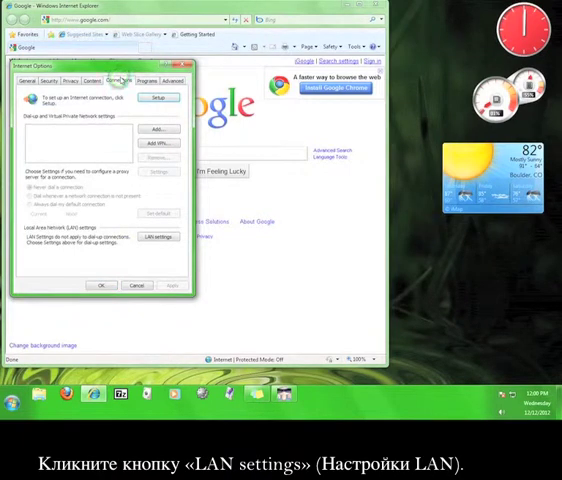
{"action": "left_click", "coordinate": [158, 236]}
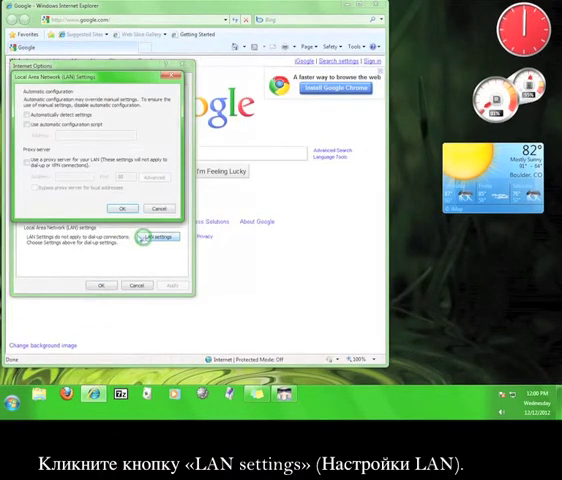
{"action": "left_click", "coordinate": [27, 160]}
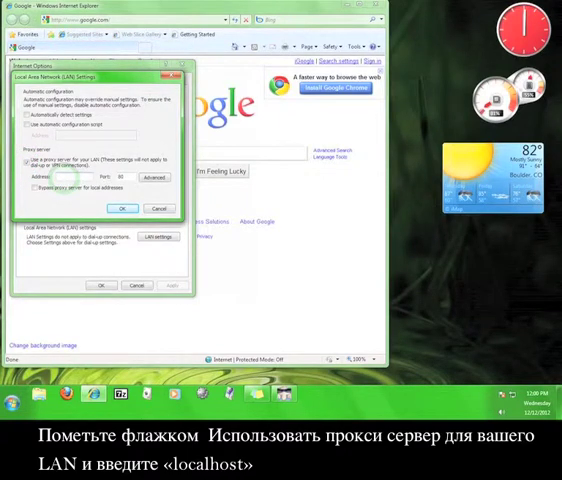
{"action": "type", "text": "localhost"}
{"action": "type", "text": "4001"}
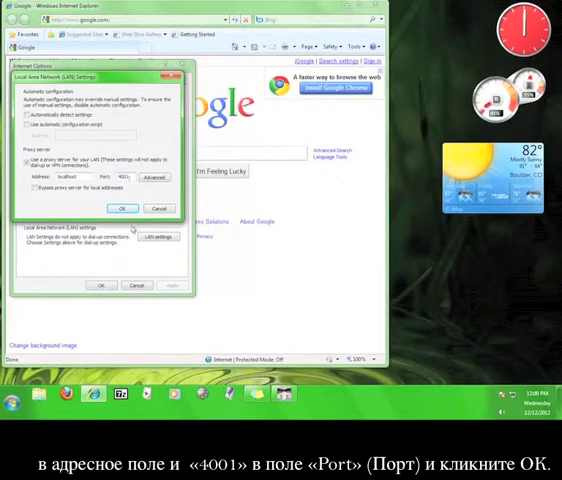
{"action": "left_click", "coordinate": [121, 208]}
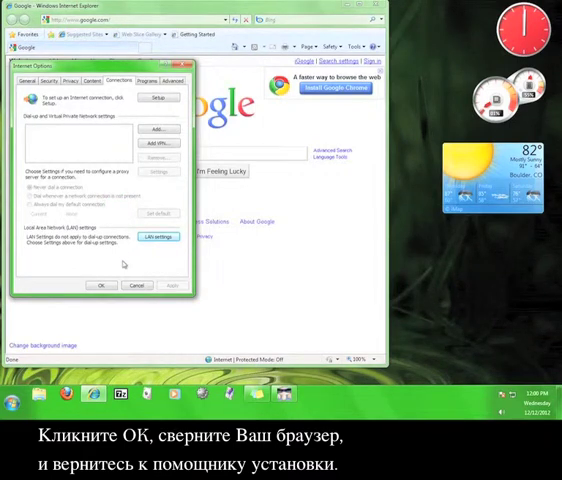
{"action": "left_click", "coordinate": [100, 285]}
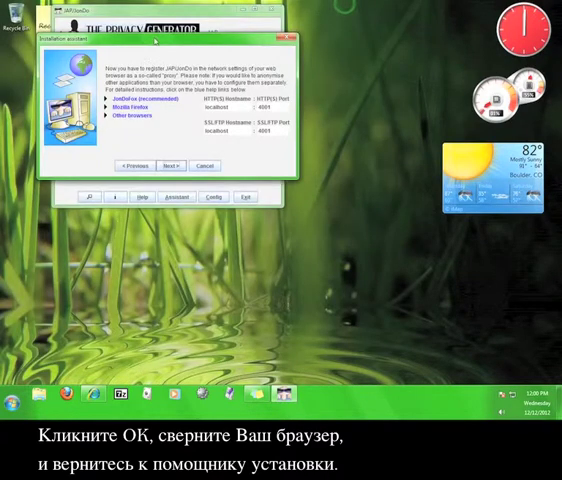
- Turn anonymity Off and report 'The warning is shown' after confirming surfing
{"action": "left_click", "coordinate": [160, 165]}
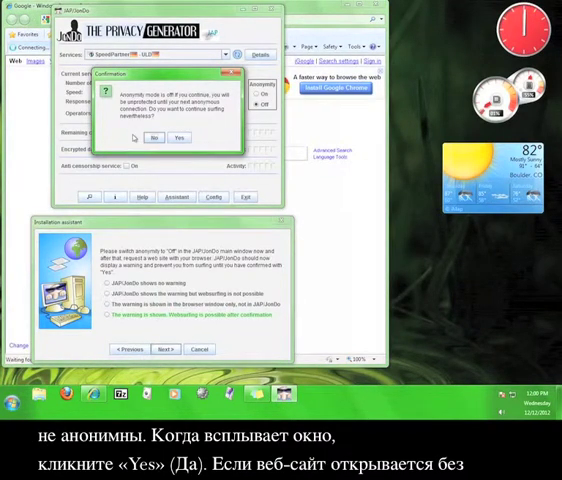
{"action": "left_click", "coordinate": [178, 137]}
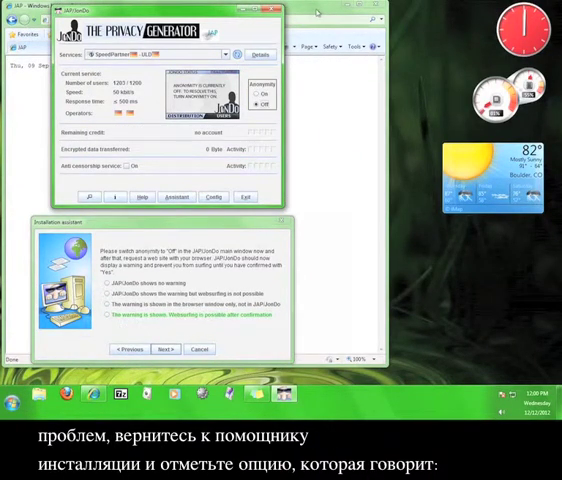
{"action": "left_click", "coordinate": [106, 315]}
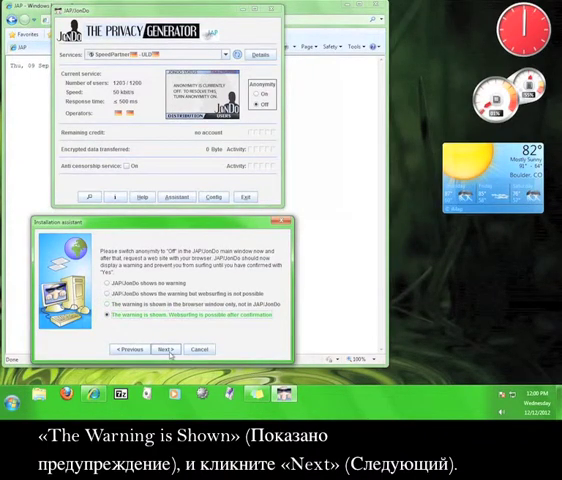
- Report 'Connection established, websurfing is fine' and finish the installation assistant
{"action": "left_click", "coordinate": [168, 349]}
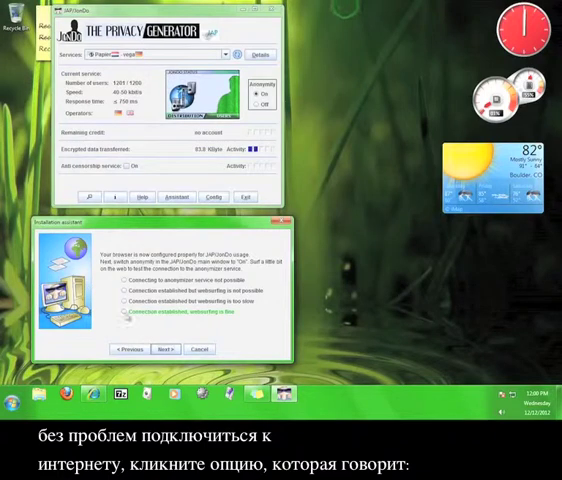
{"action": "left_click", "coordinate": [123, 315]}
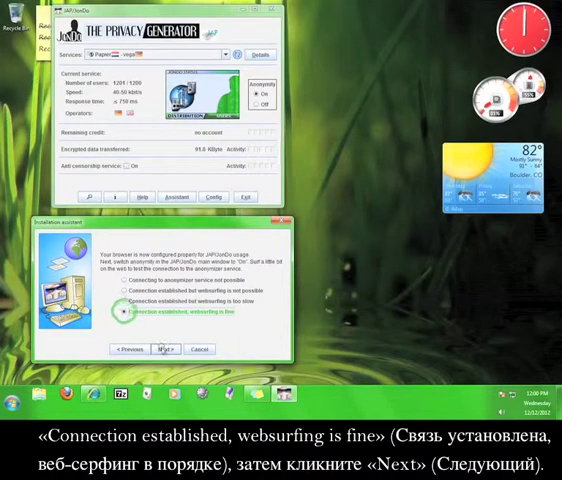
{"action": "left_click", "coordinate": [169, 349]}
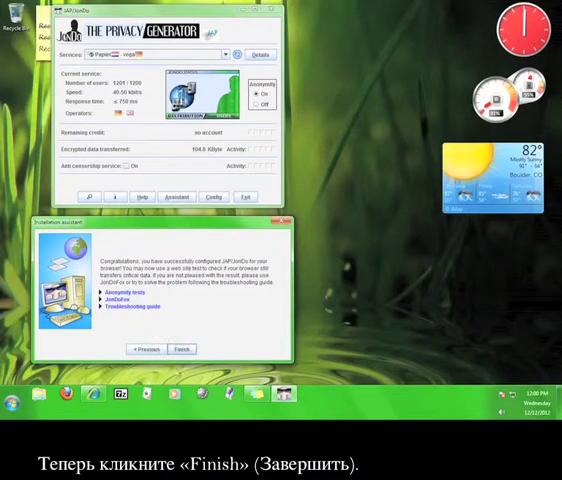
{"action": "left_click", "coordinate": [181, 349]}
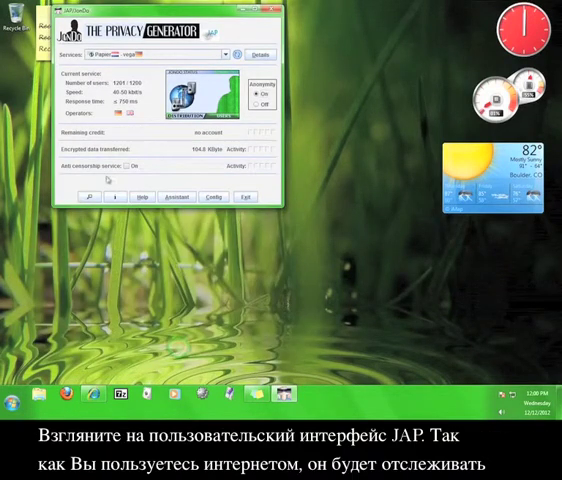